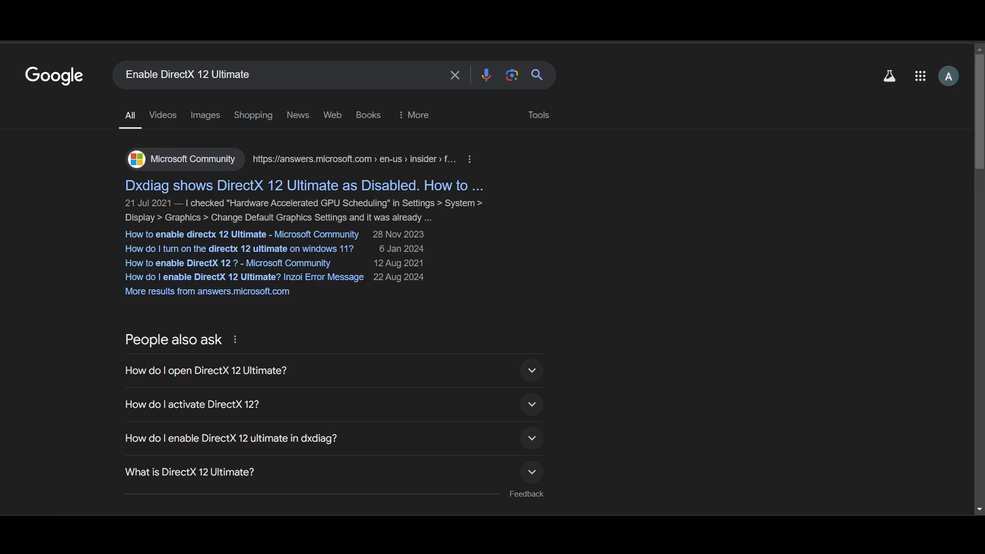
mouse_move(615, 100)
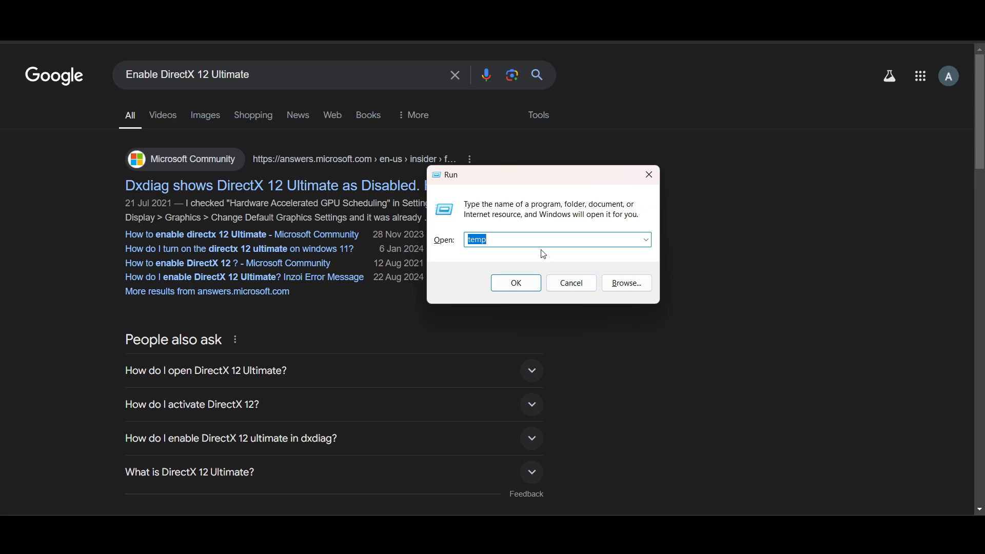
Clear 'temp' from the Run box and enter dxdiag to launch the diagnostic tool.
key("Delete")
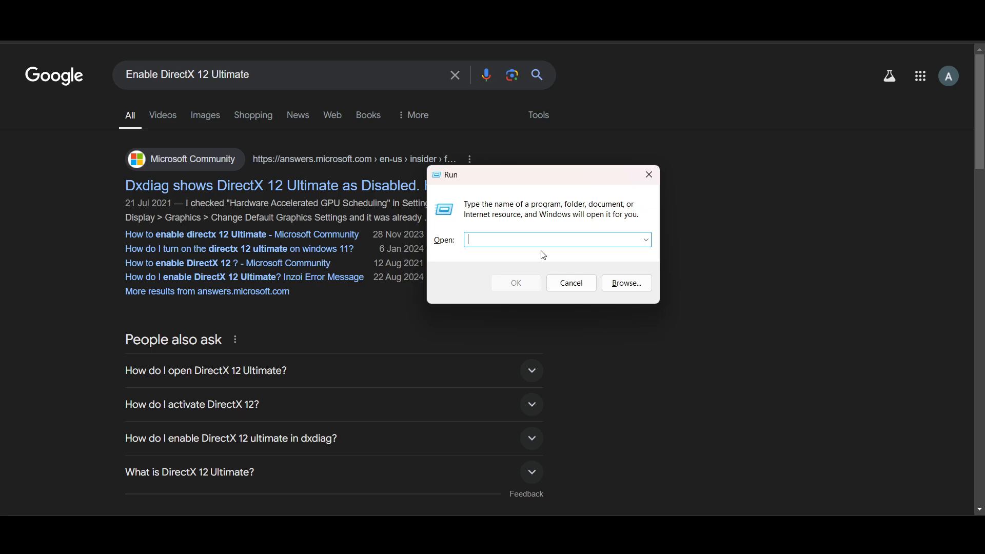
type("dx")
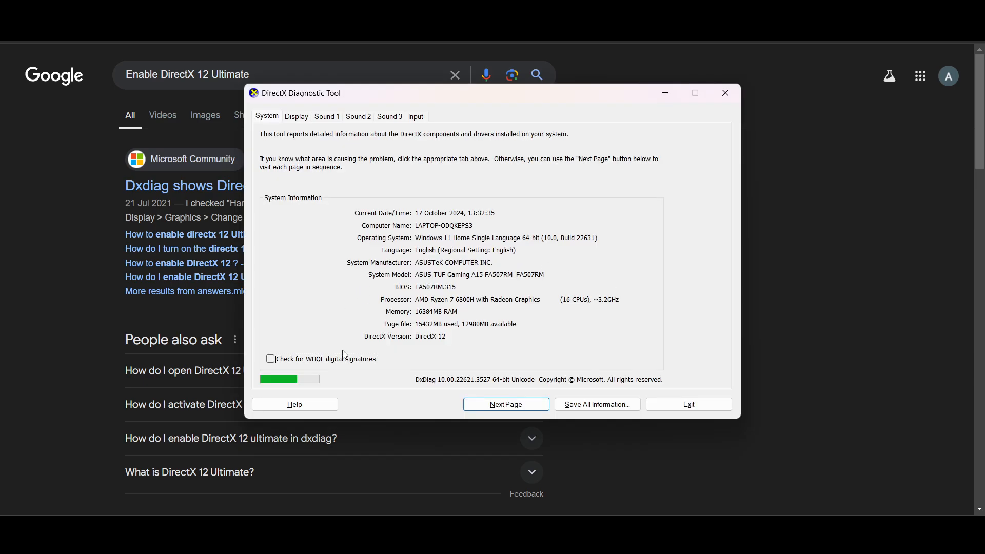
mouse_move(292, 383)
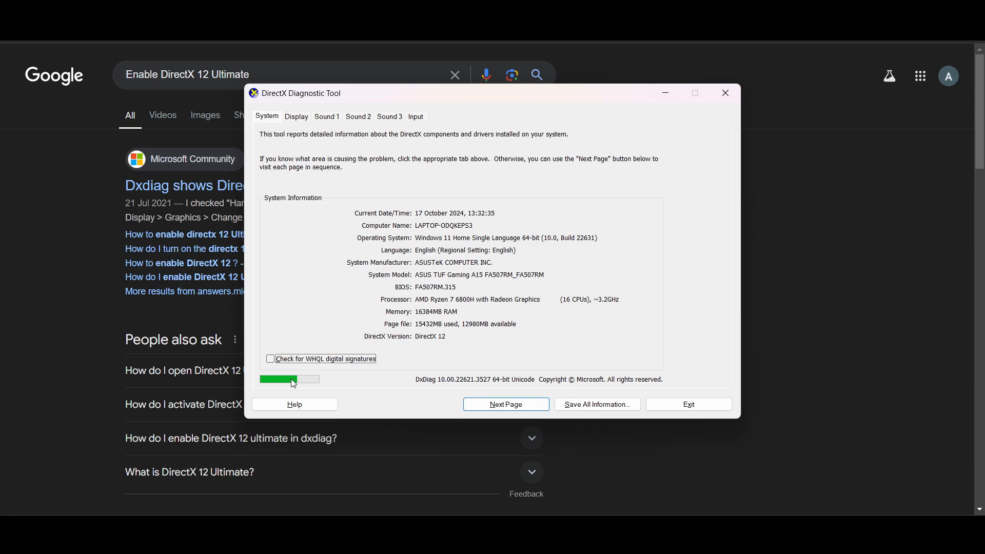
mouse_move(315, 383)
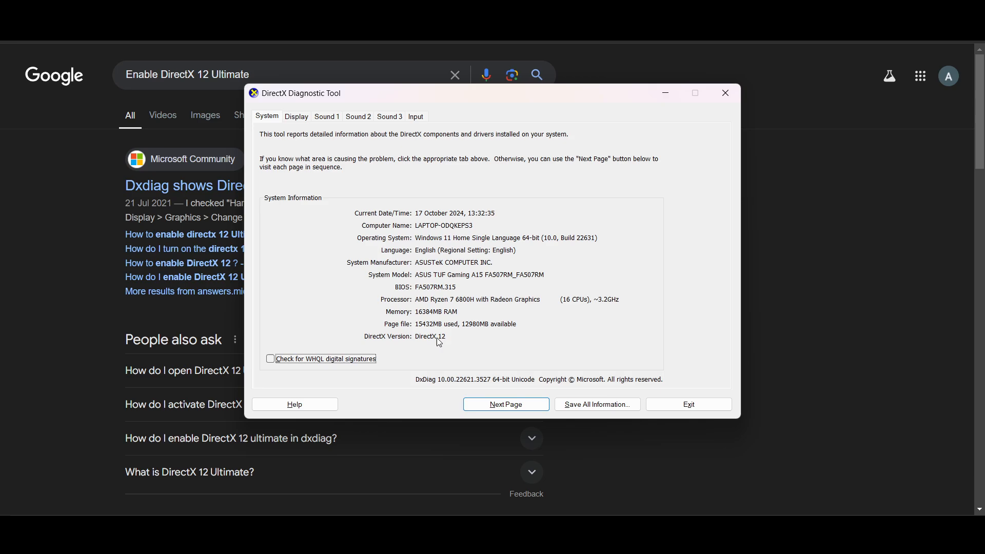
mouse_move(415, 342)
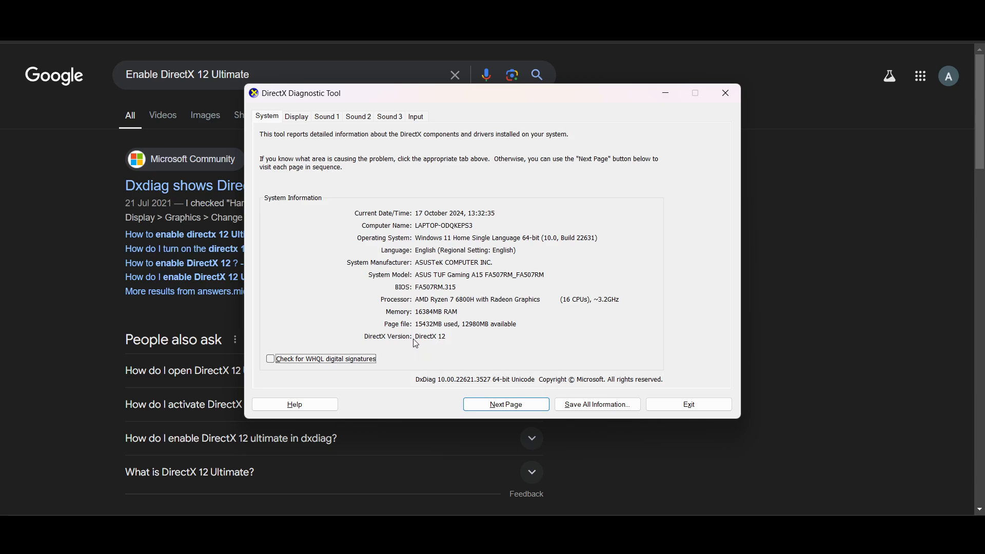
mouse_move(467, 340)
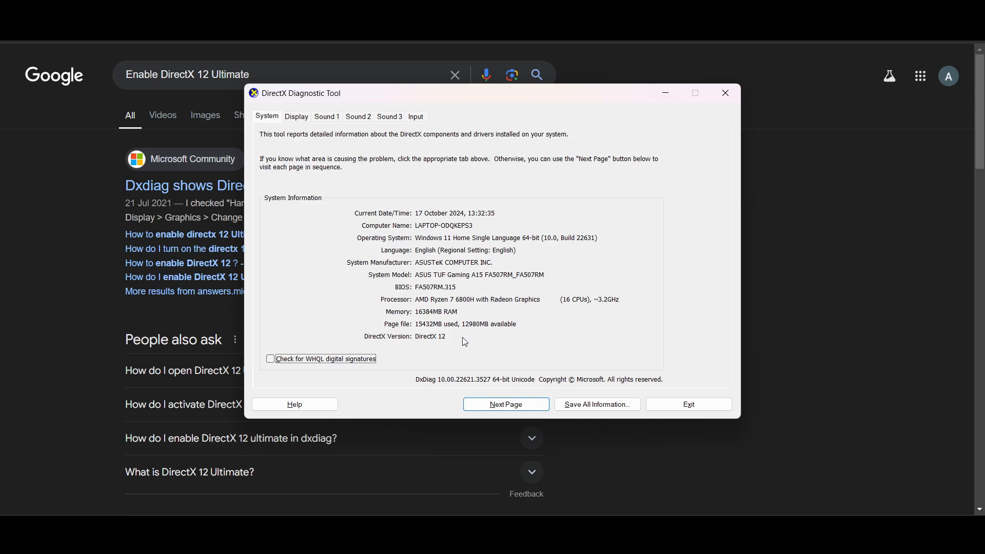
mouse_move(291, 119)
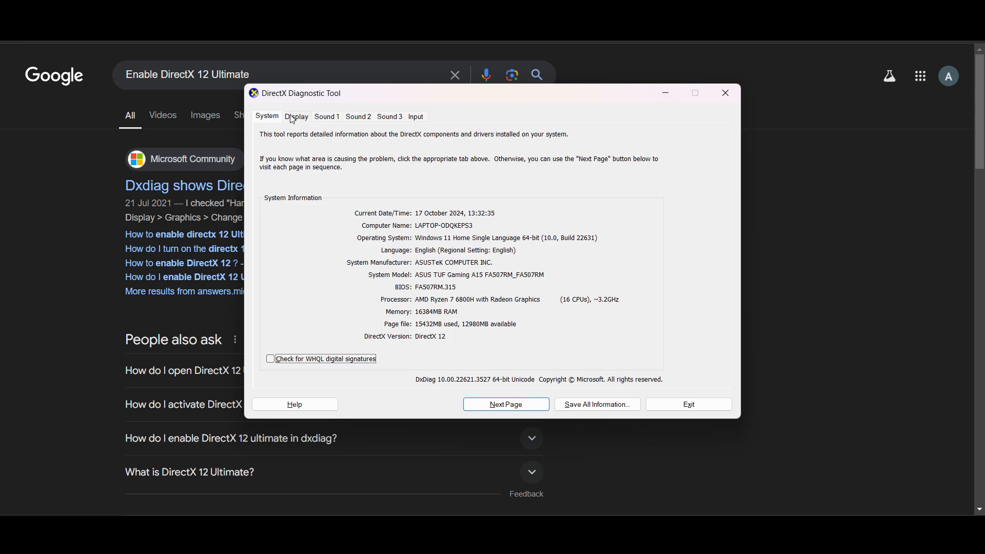
Show the Display page confirming DirectX 12 Ultimate Enabled and Direct3D DDI 12.
left_click(296, 116)
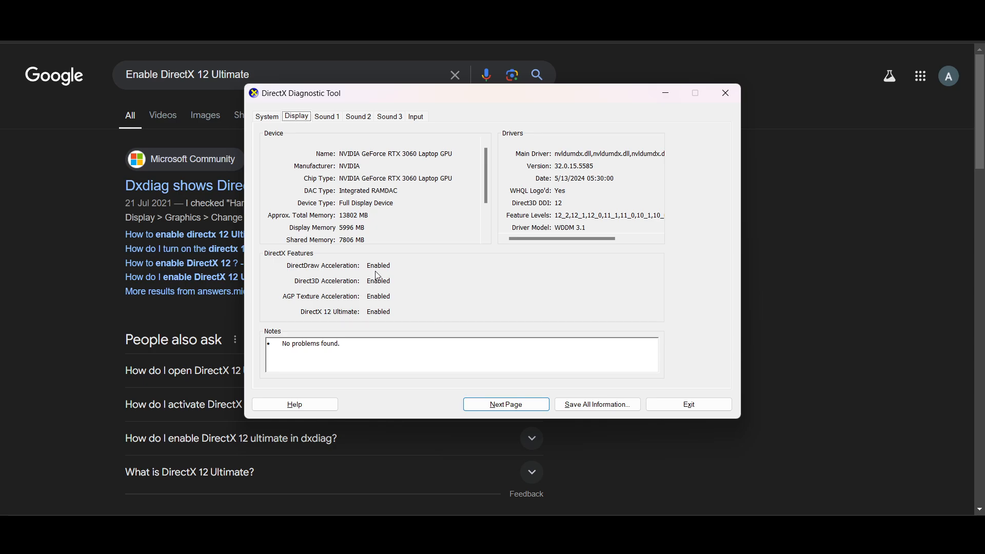
mouse_move(378, 314)
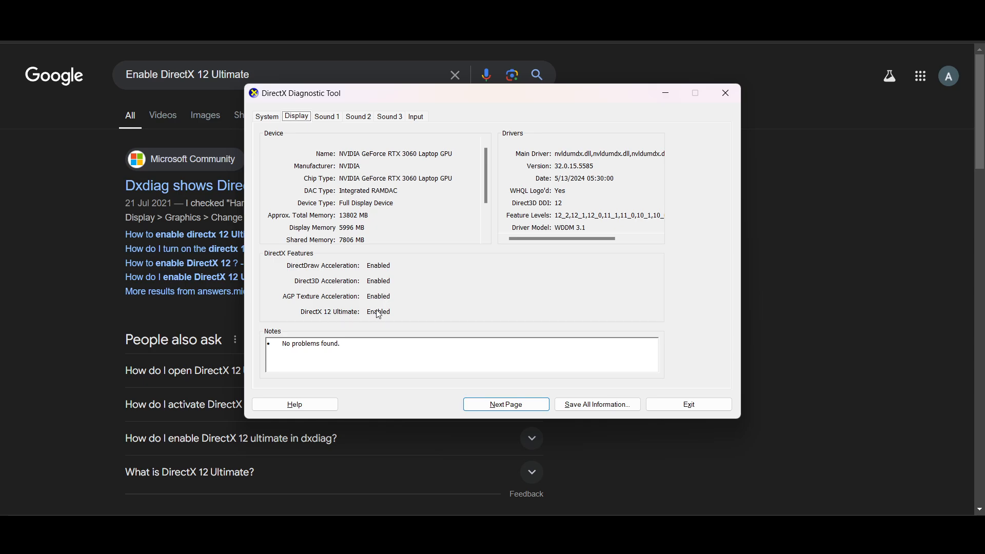
mouse_move(386, 295)
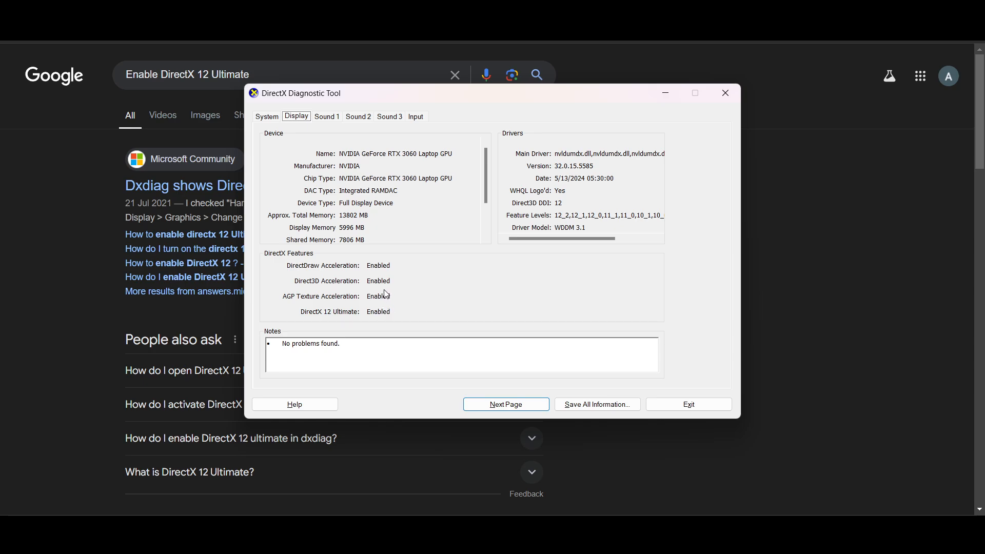
mouse_move(402, 309)
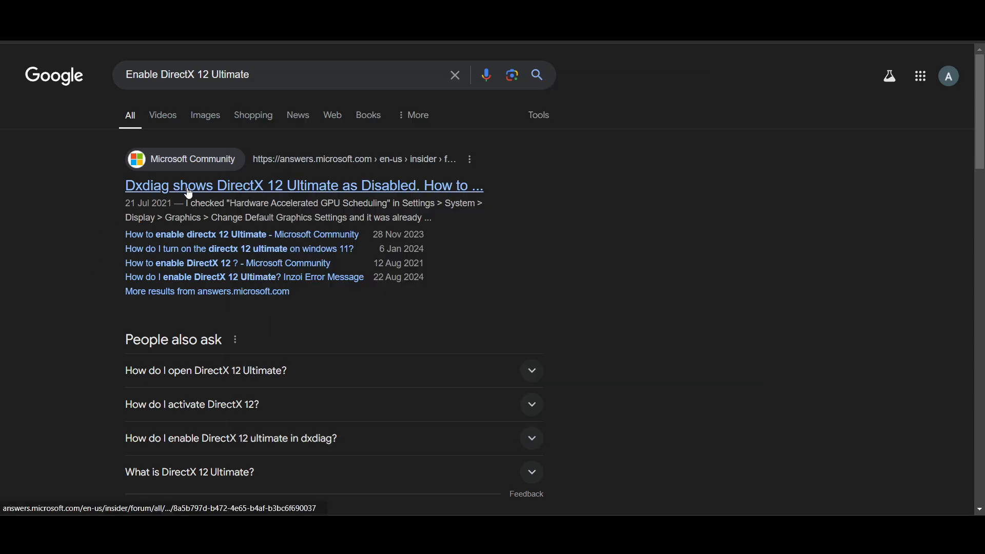
mouse_move(105, 246)
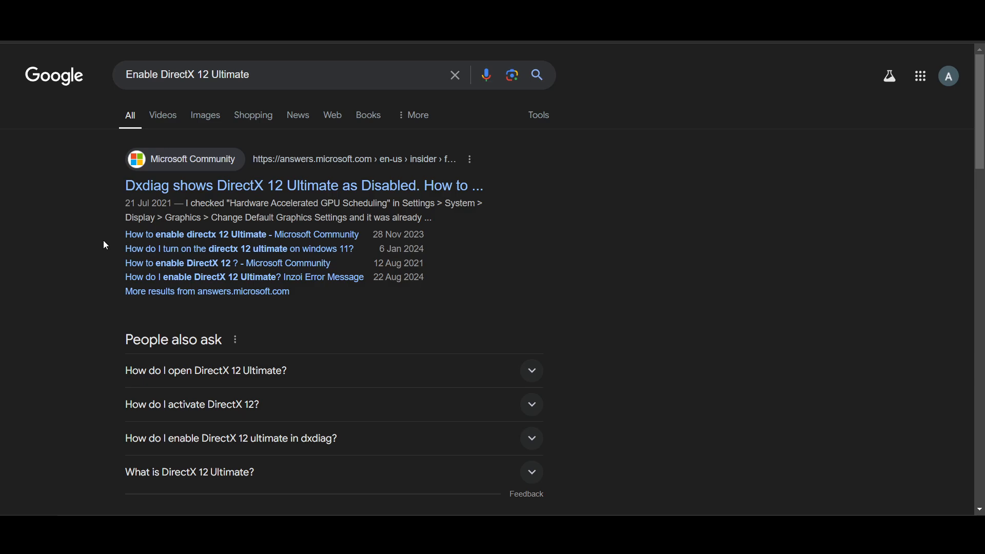
Scroll the Google results to the featured snippet on checking DirectX 12 Ultimate in dxdiag.
scroll("down", 3)
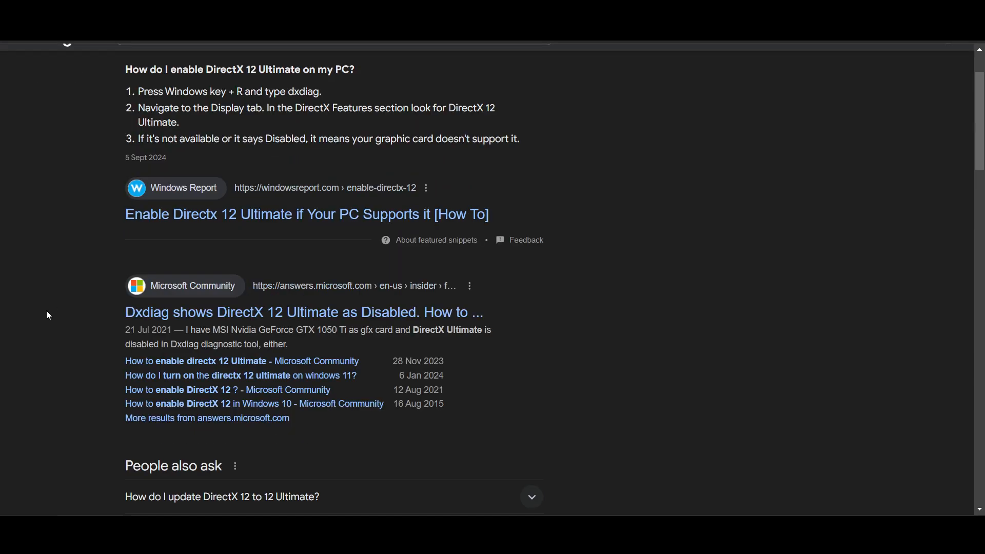
mouse_move(220, 316)
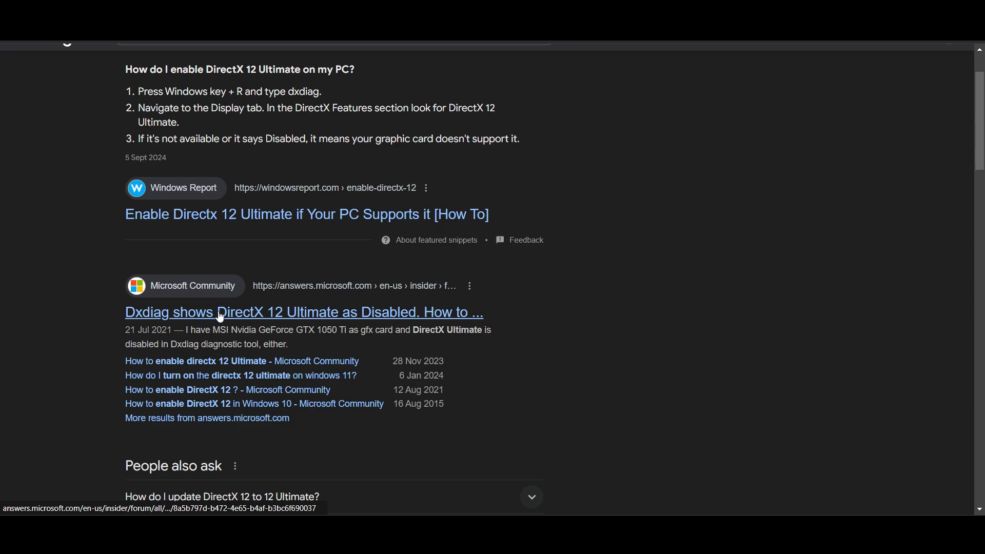
mouse_move(228, 318)
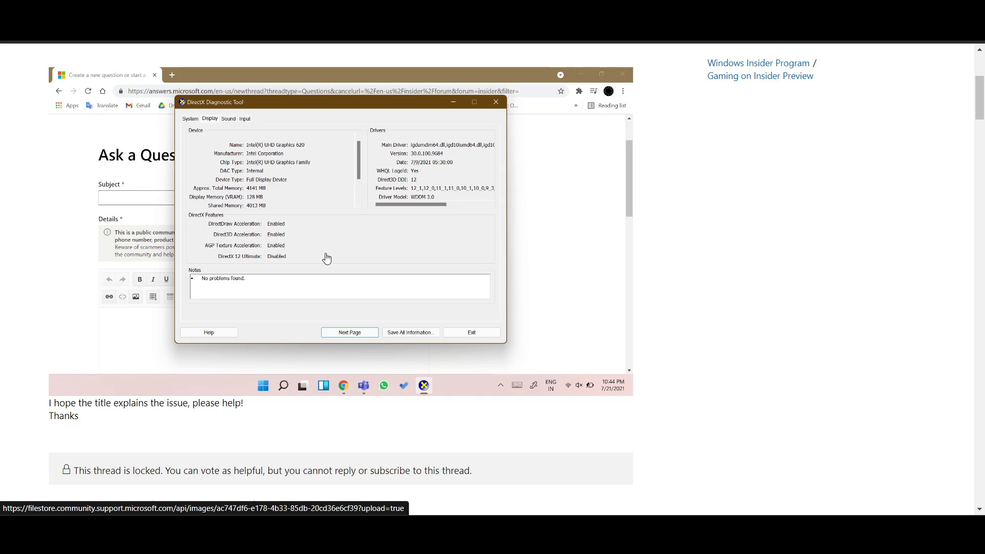
Scroll the Microsoft Community thread showing the dxdiag screenshot with DirectX 12 Ultimate Disabled.
scroll("down", 3)
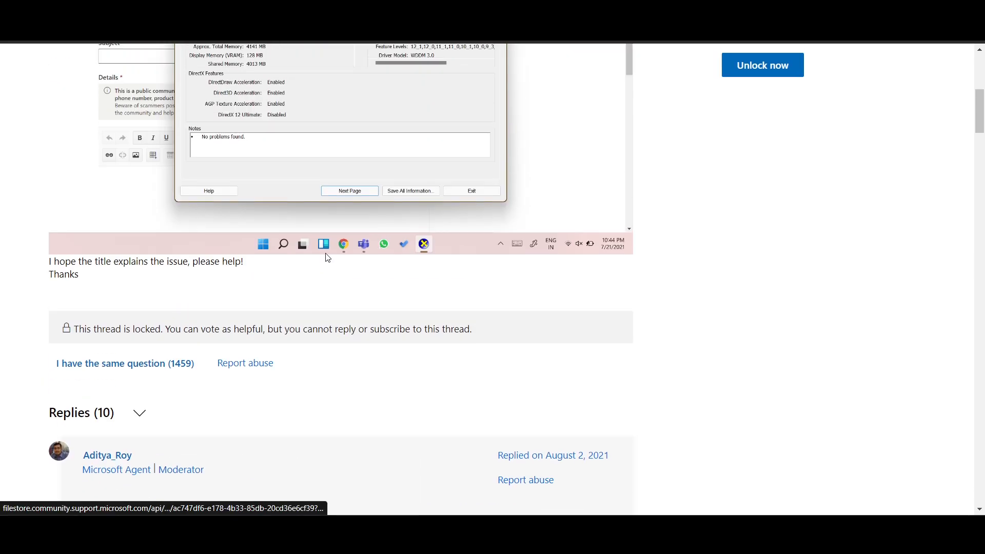
mouse_move(326, 257)
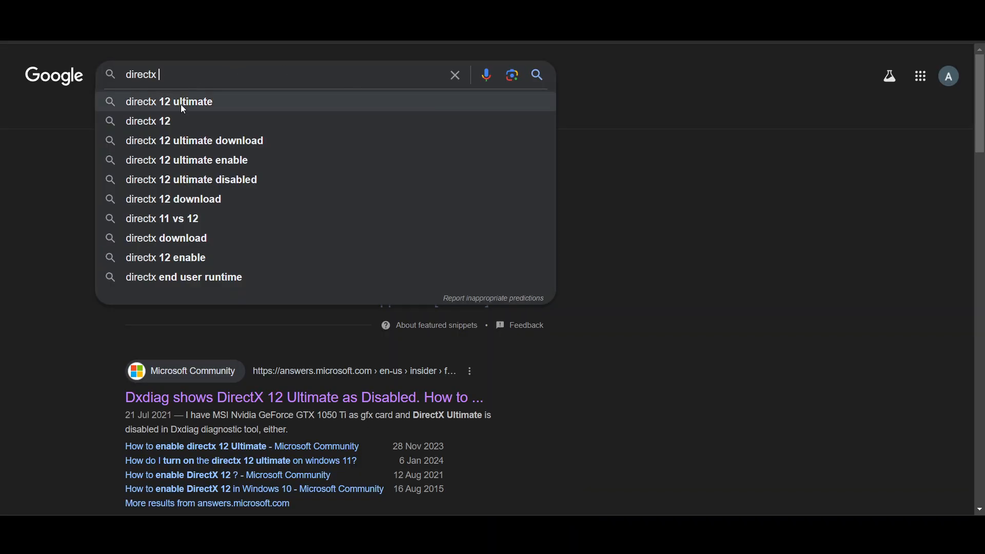
Search 'directx 12 ultimate' and reach NVIDIA's DirectX 12 Ultimate page.
left_click(168, 101)
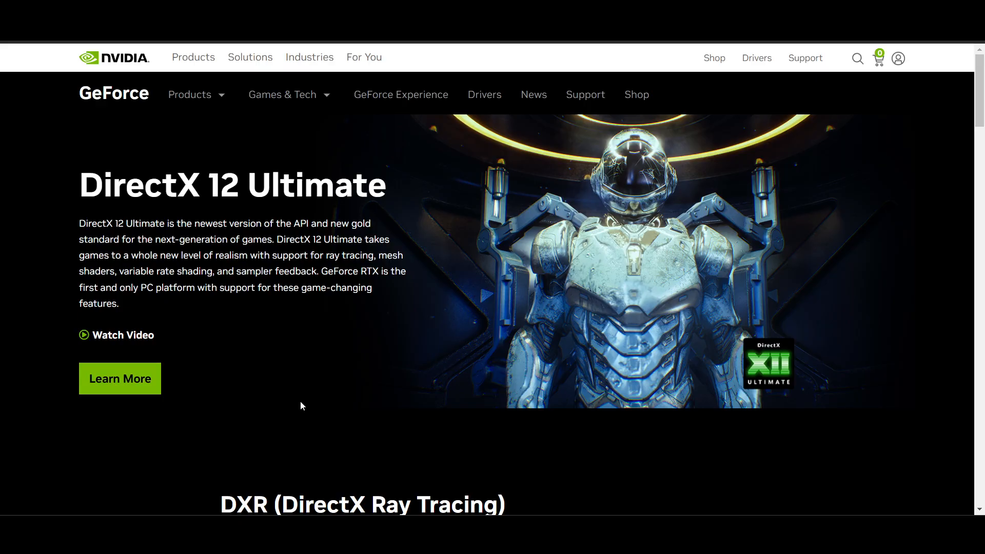
Go to NVIDIA's Drivers page and scroll down through its news cards.
scroll("down", 3)
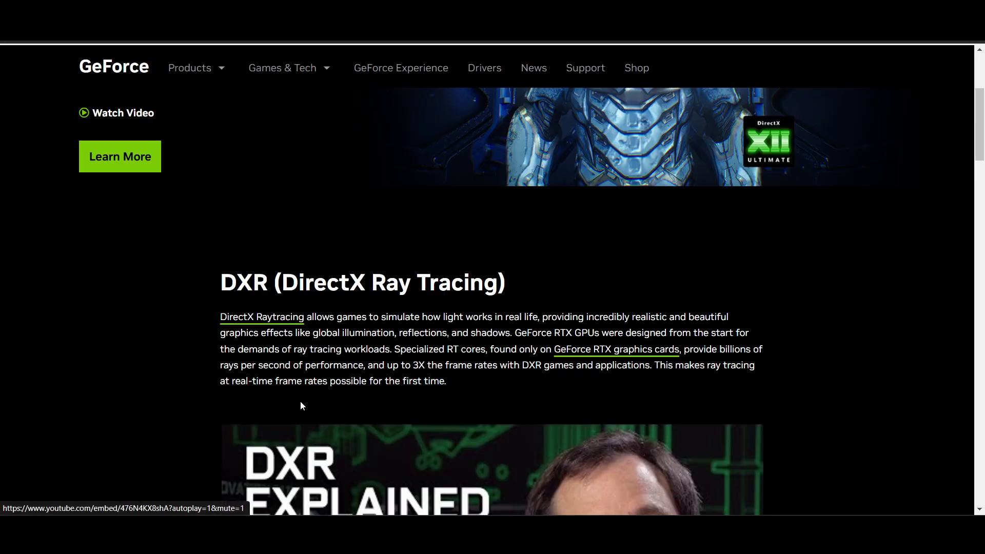
scroll("up", 3)
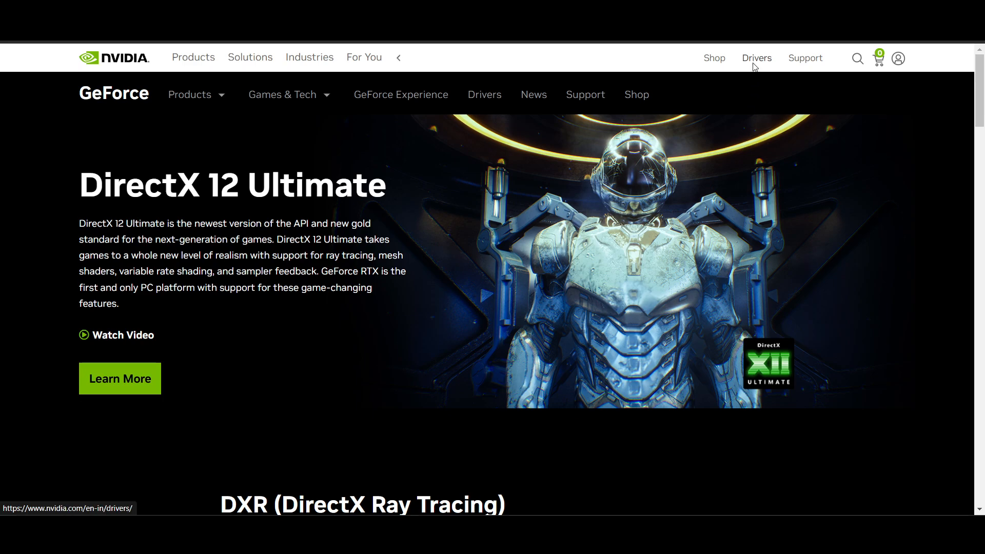
left_click(756, 57)
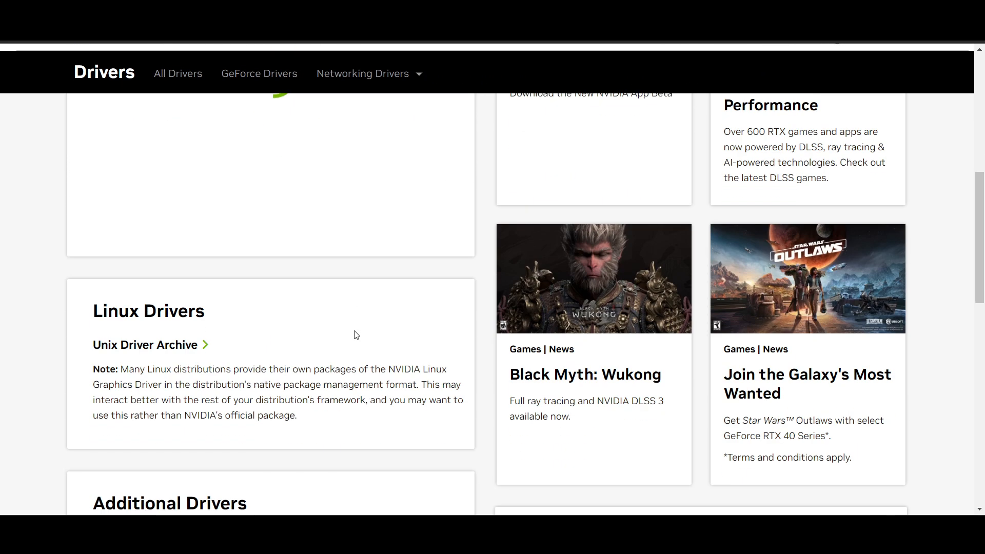
scroll("down", 3)
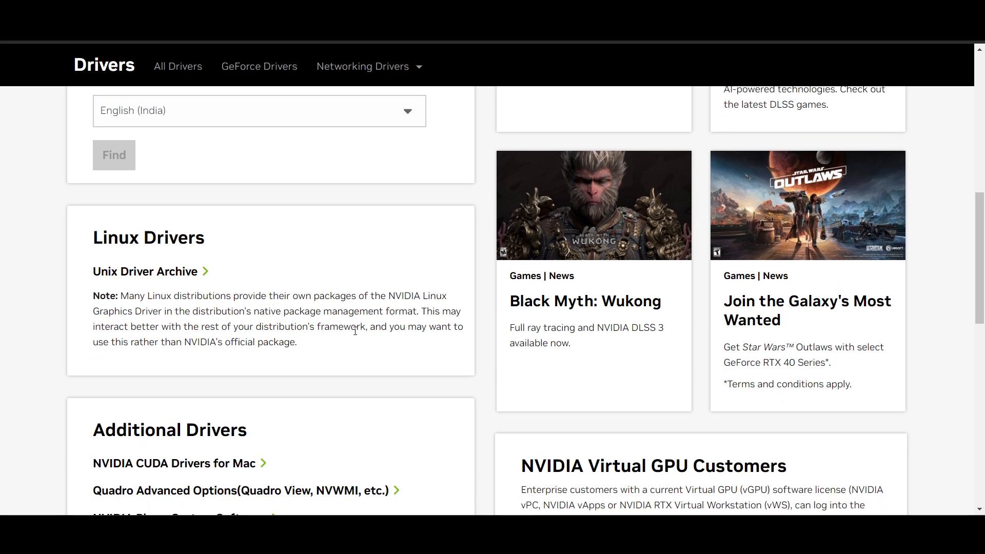
scroll("down", 3)
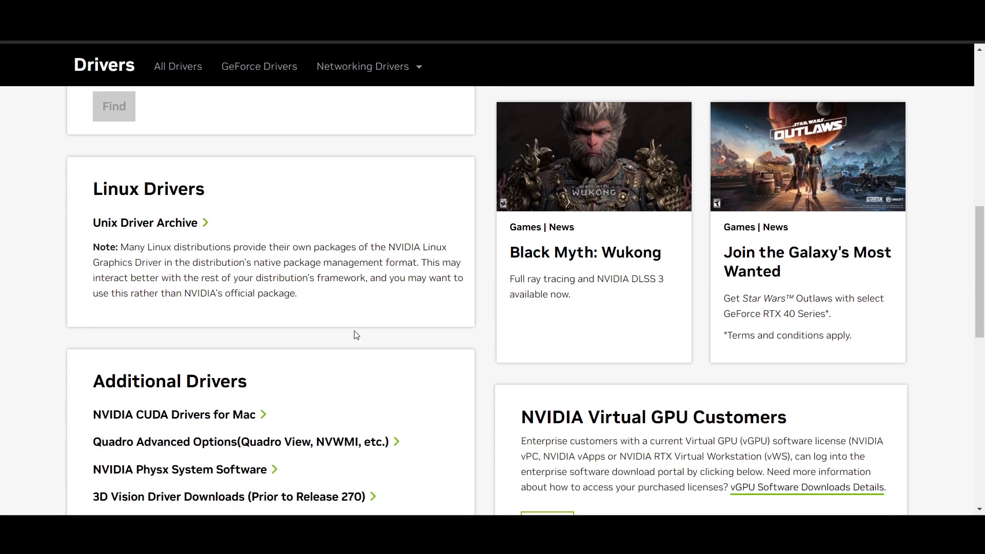
mouse_move(528, 259)
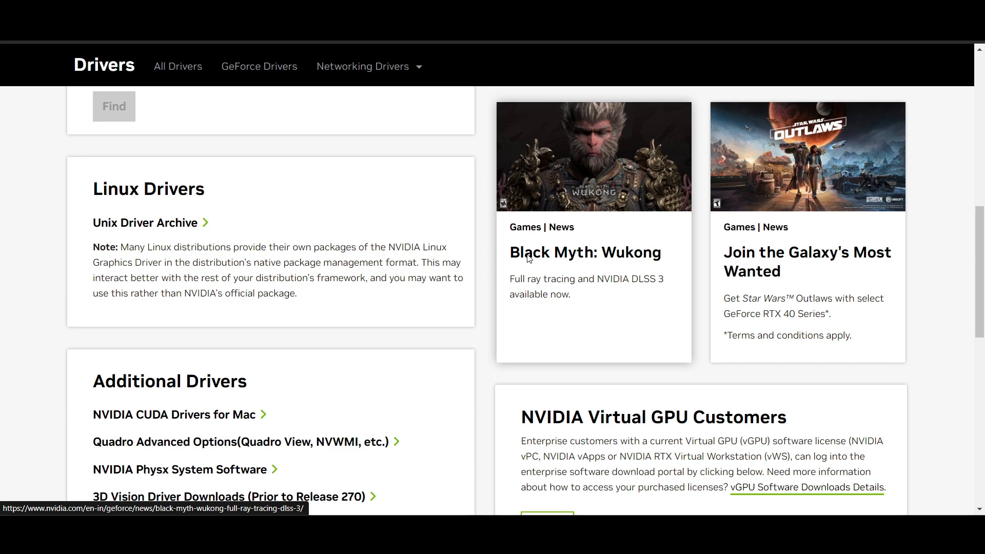
Read the Black Myth: Wukong full ray tracing article, then search Windows for 'upda' updates.
left_click(584, 252)
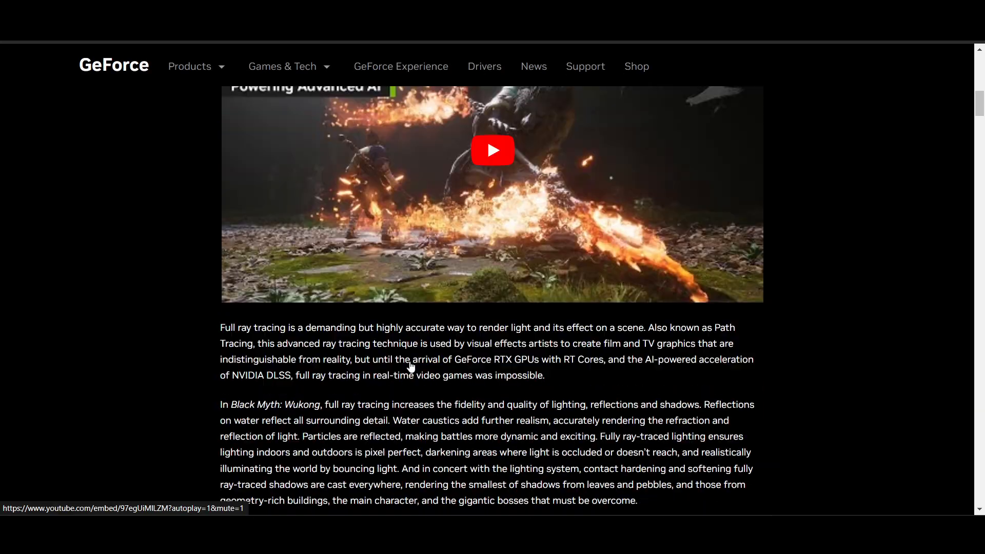
scroll("down", 3)
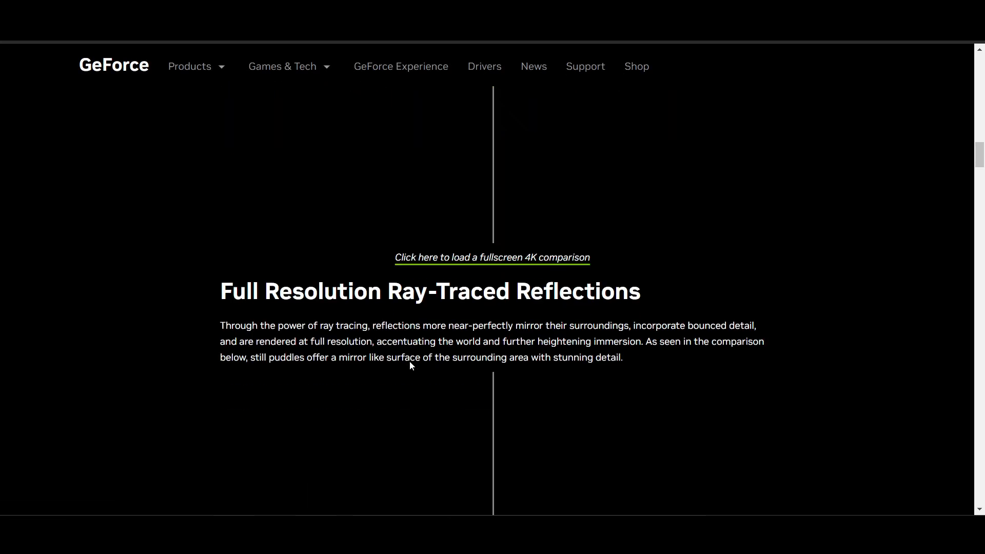
scroll("down", 3)
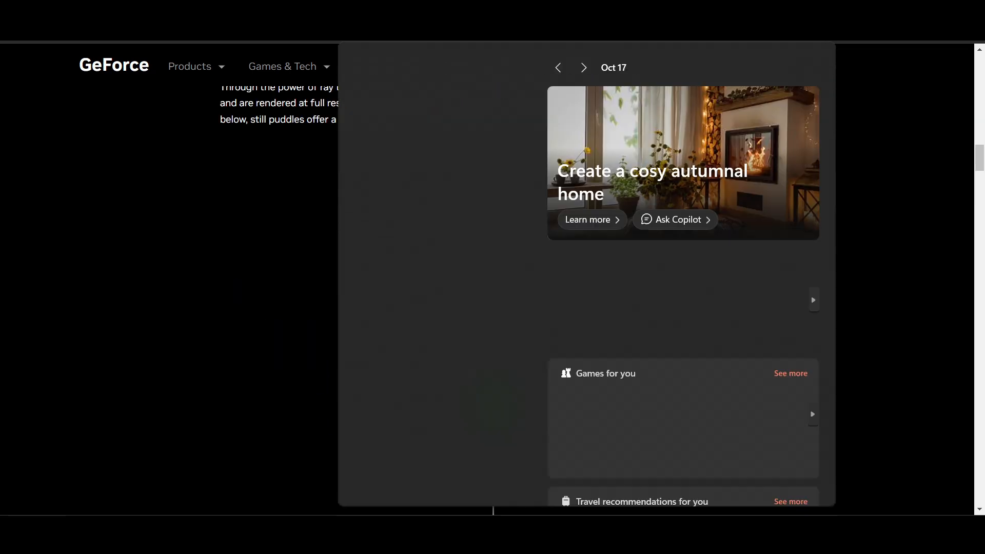
type("upda")
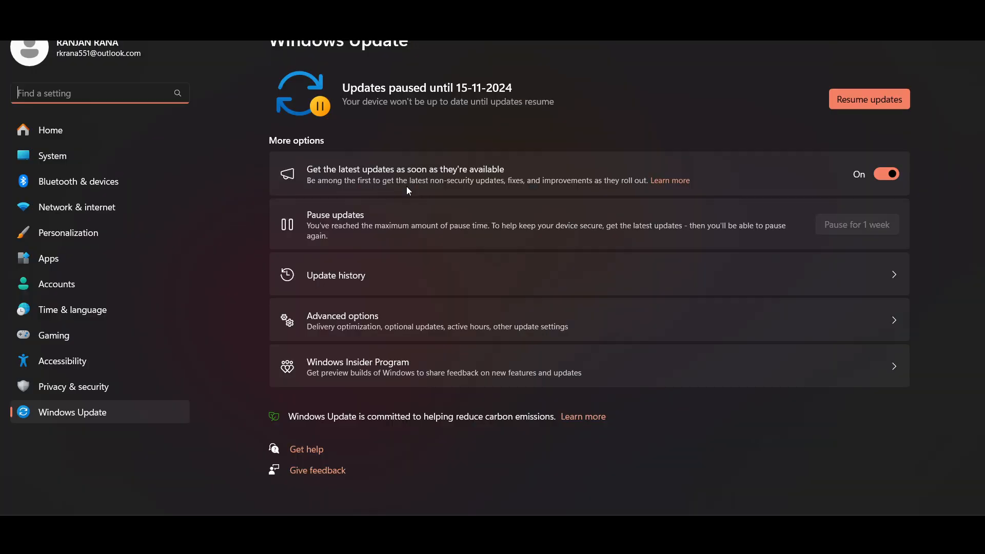
mouse_move(872, 114)
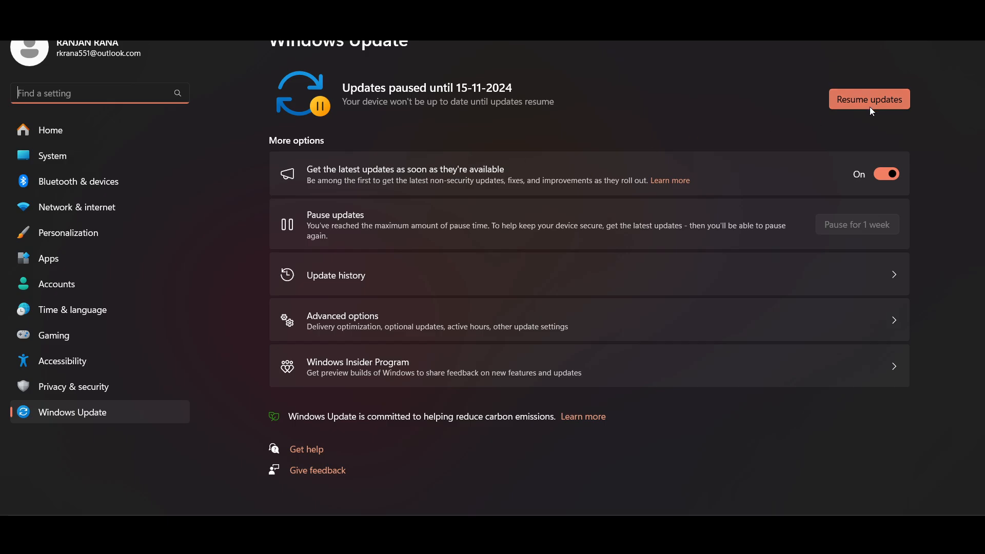
mouse_move(729, 243)
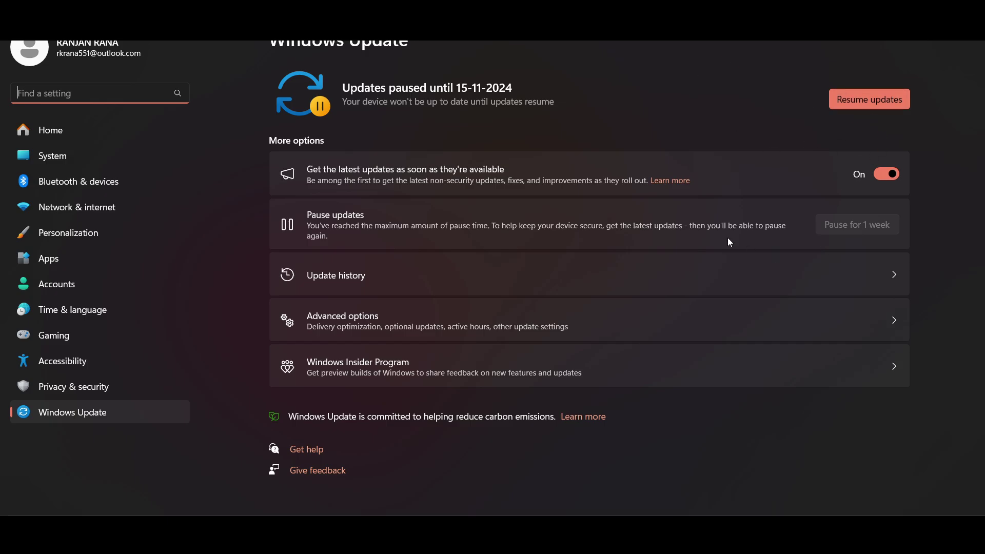
mouse_move(784, 247)
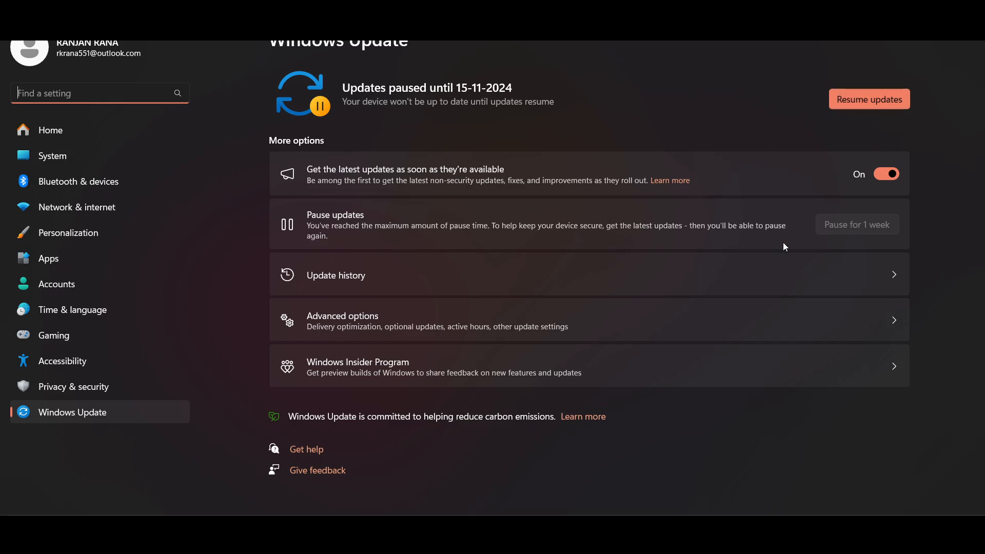